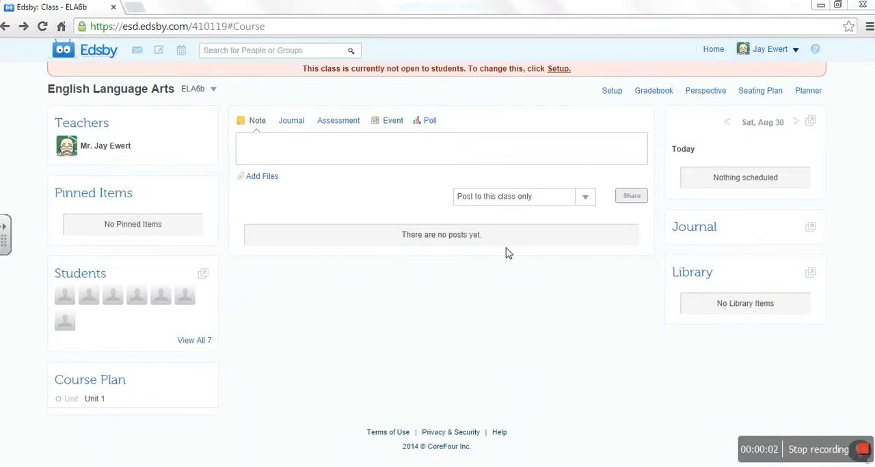
{"action": "mouse_move", "coordinate": [497, 270]}
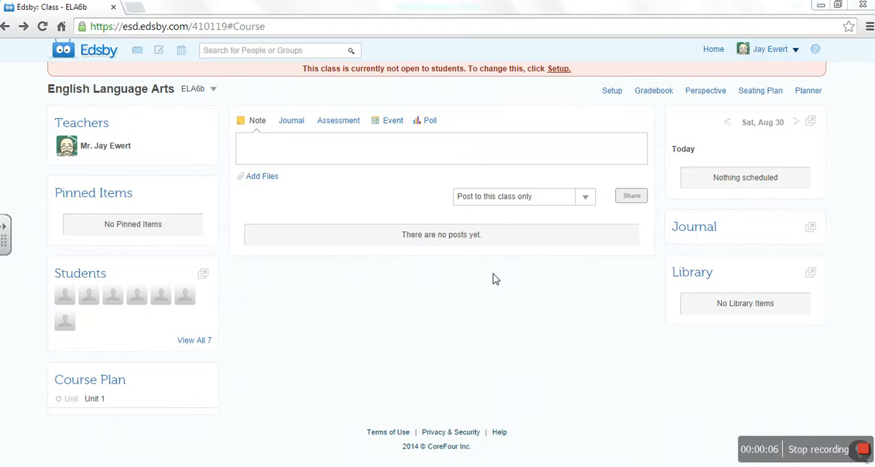
{"action": "mouse_move", "coordinate": [481, 292]}
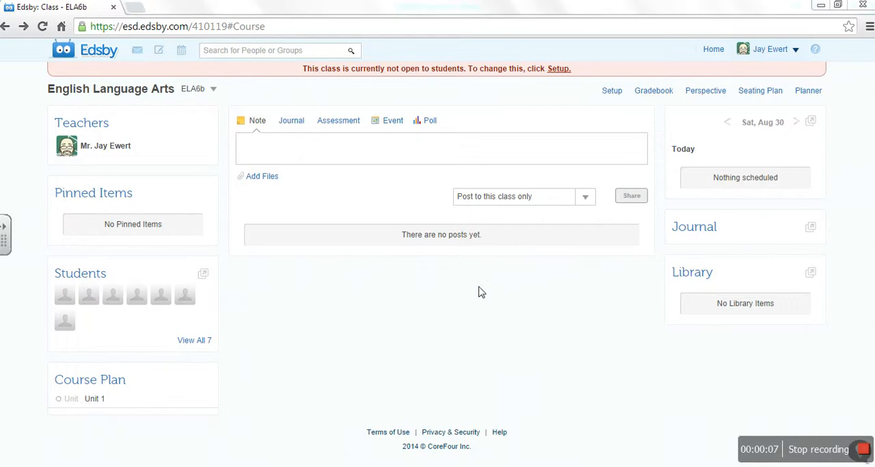
{"action": "mouse_move", "coordinate": [353, 200]}
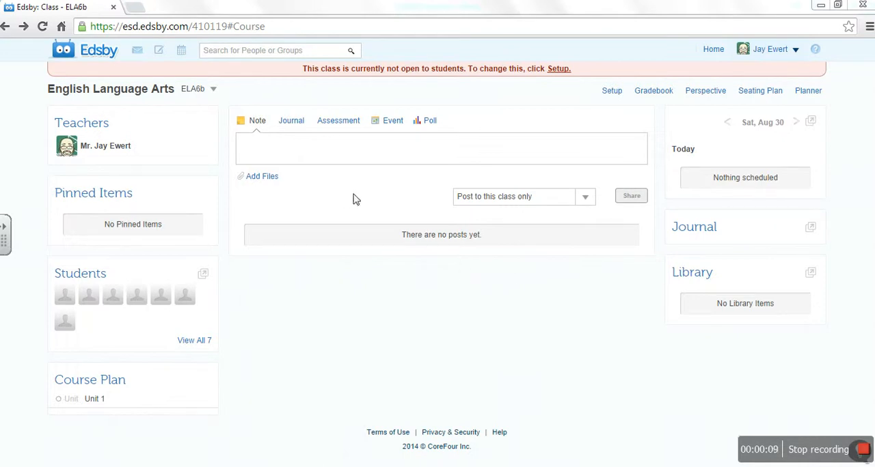
- Return from the ELA6b class page to the teacher's home page
{"action": "left_click", "coordinate": [99, 50]}
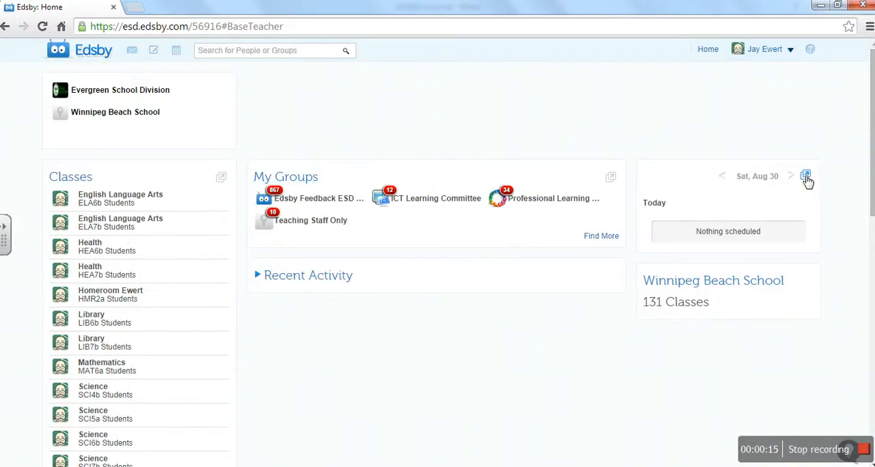
{"action": "left_click", "coordinate": [805, 176]}
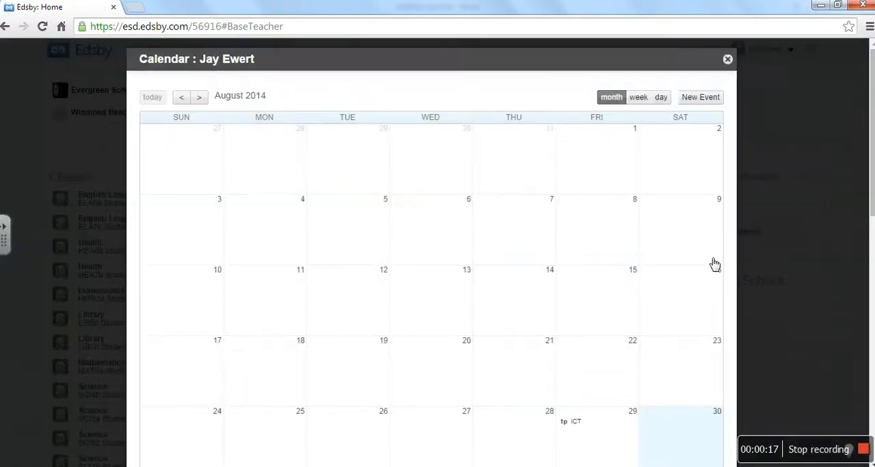
{"action": "mouse_move", "coordinate": [399, 302]}
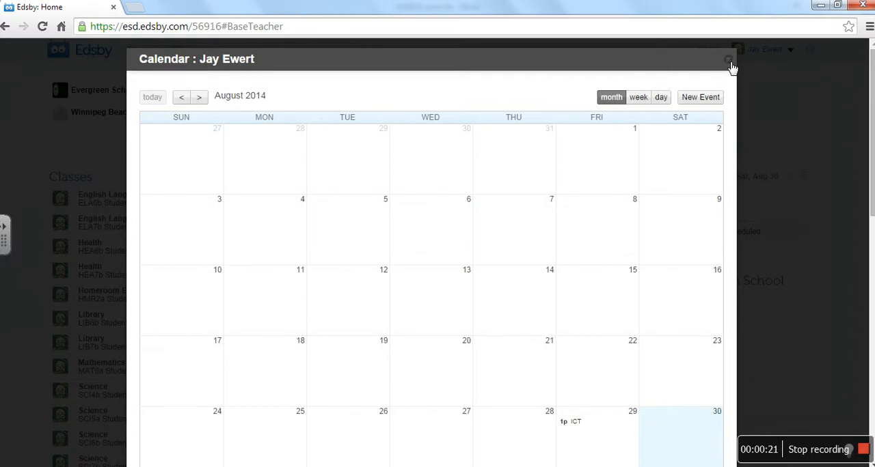
{"action": "left_click", "coordinate": [728, 59]}
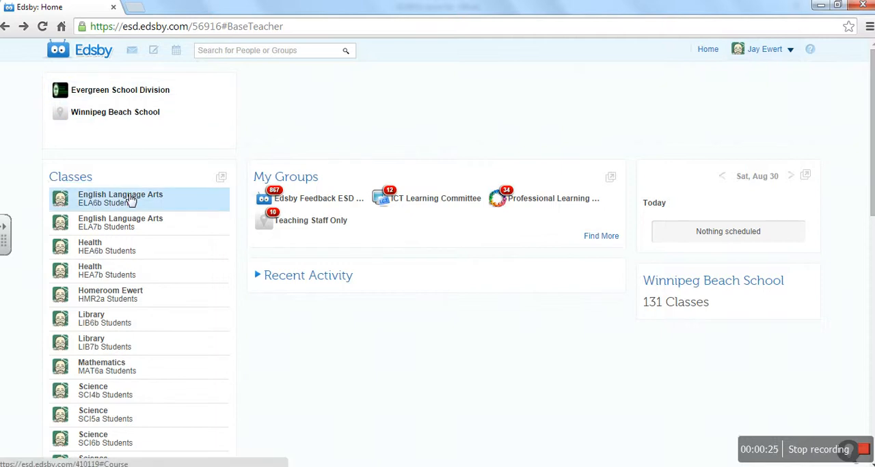
- Open the ELA6b class calendar in full and advance it to September 2014
{"action": "left_click", "coordinate": [120, 199]}
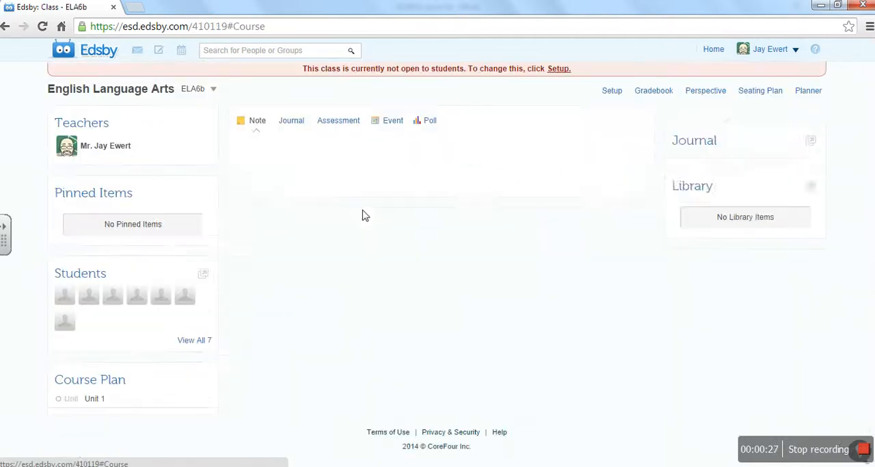
{"action": "left_click", "coordinate": [257, 120]}
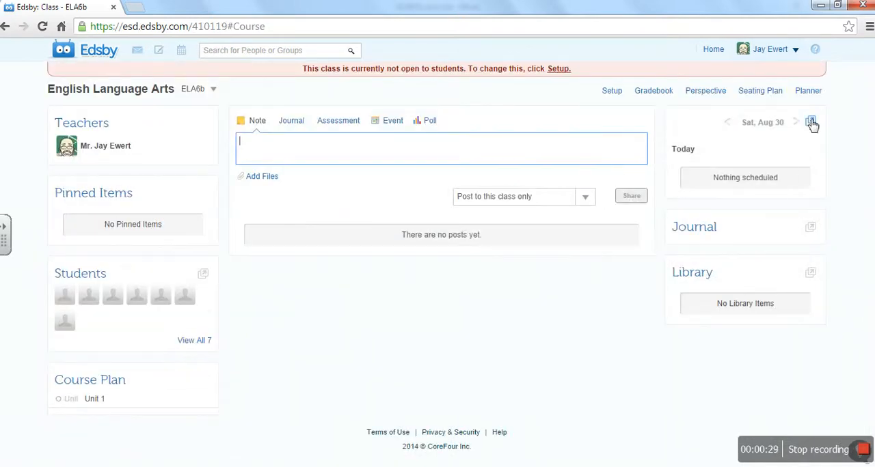
{"action": "left_click", "coordinate": [812, 122]}
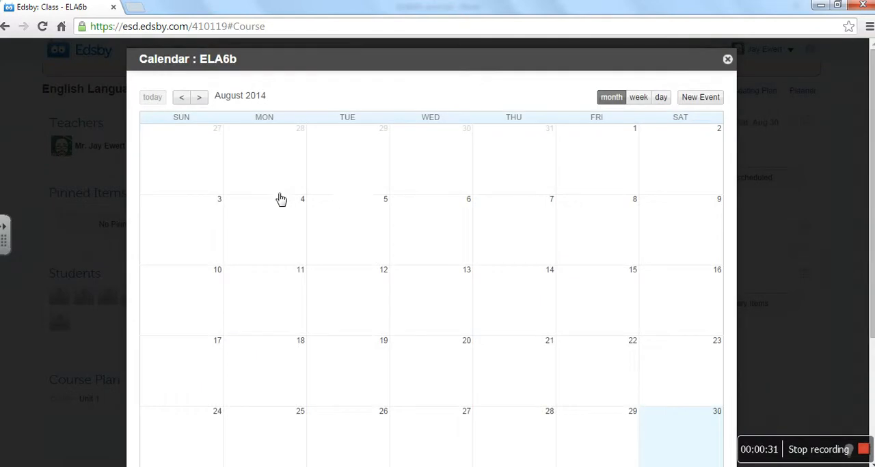
{"action": "mouse_move", "coordinate": [415, 131]}
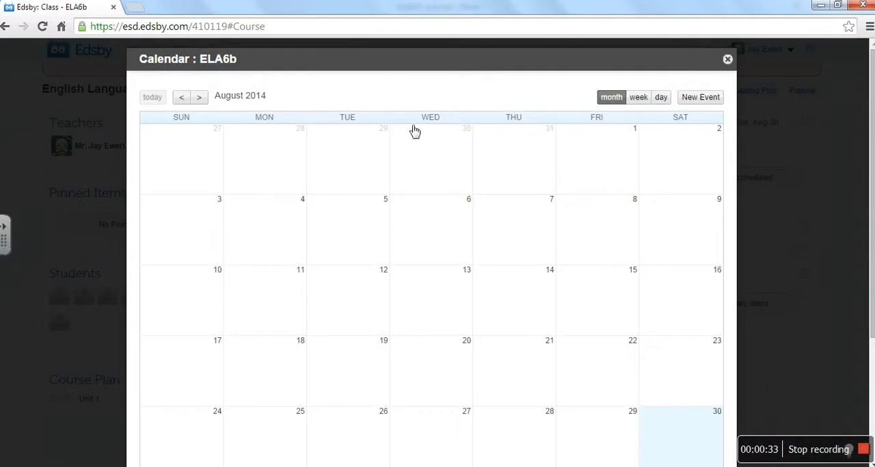
{"action": "left_click", "coordinate": [199, 97]}
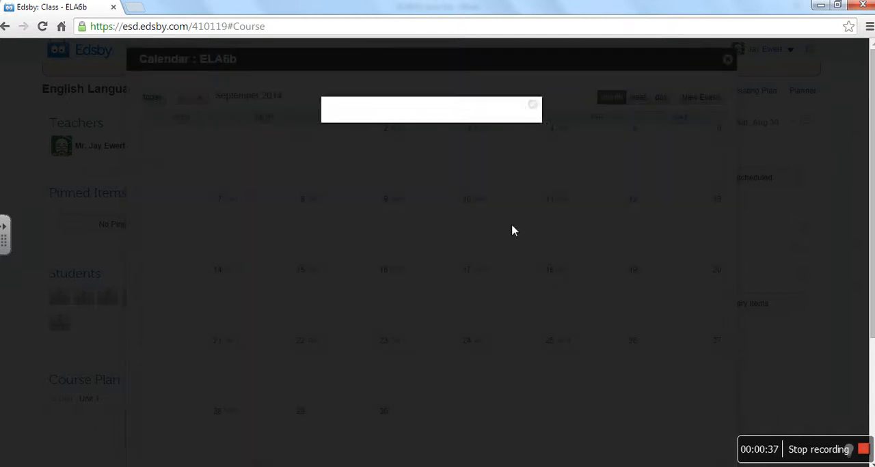
- Add and save the September 11 event 'Quote on the bulletin board', then close the calendar
{"action": "type", "text": "Quote on the"}
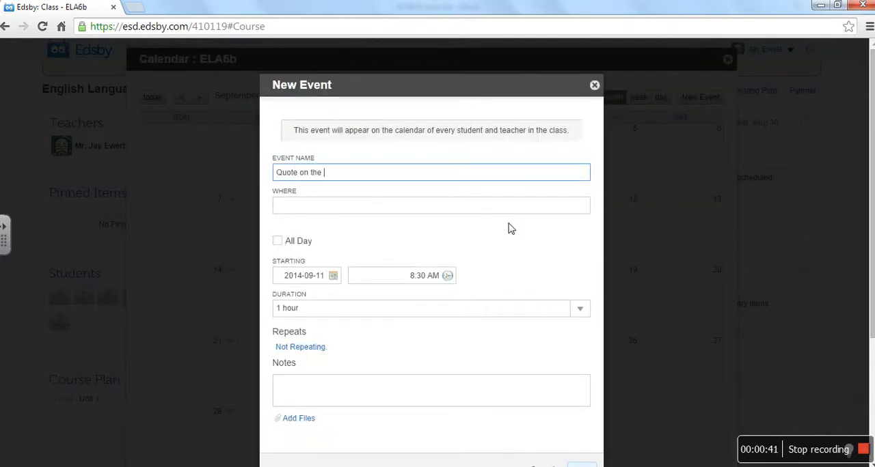
{"action": "type", "text": "bulletin"}
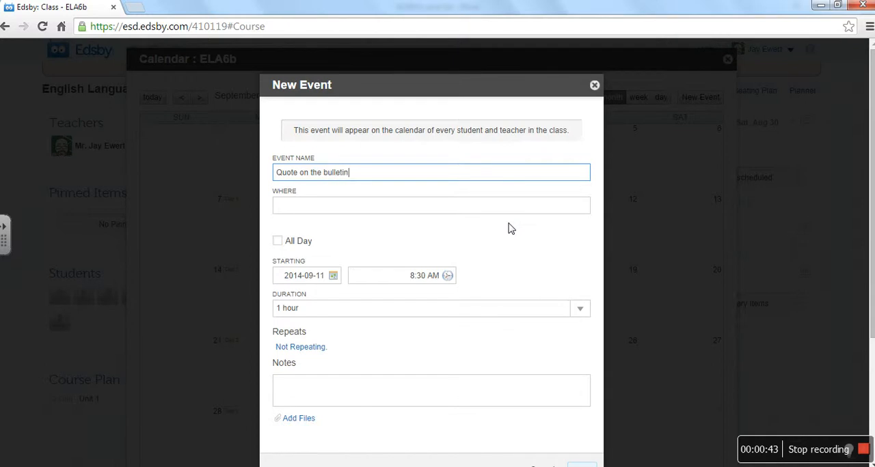
{"action": "type", "text": "board"}
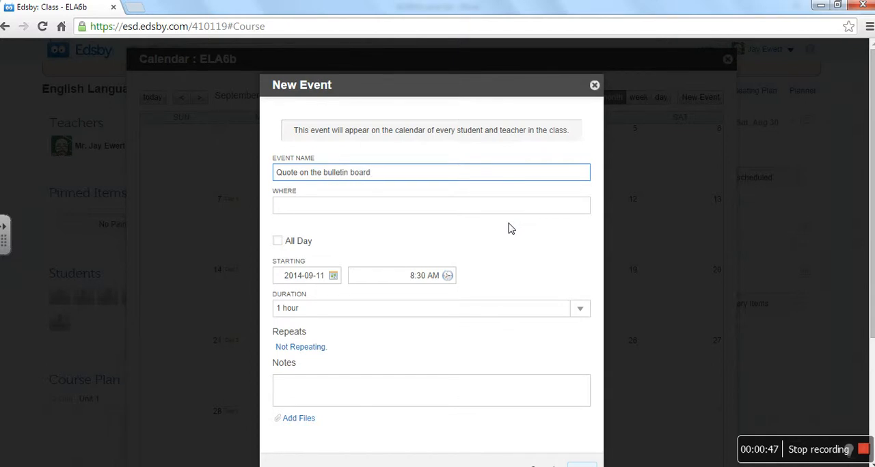
{"action": "mouse_move", "coordinate": [335, 248]}
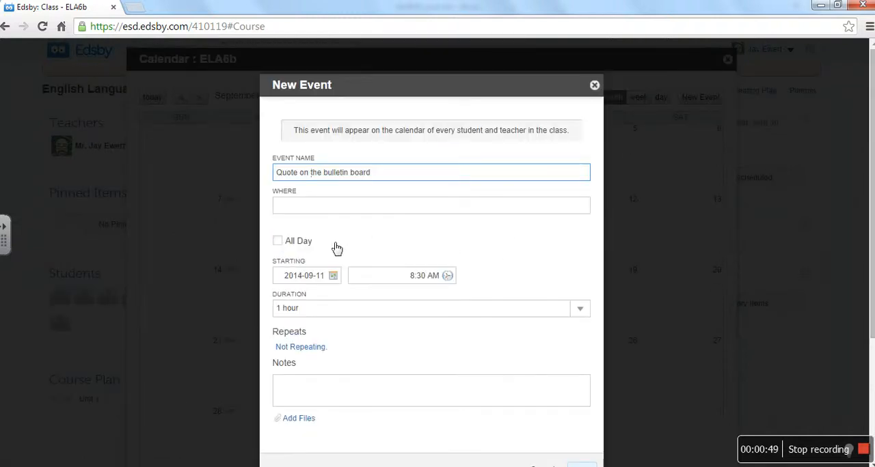
{"action": "scroll", "scroll_direction": "down", "scroll_amount": 3}
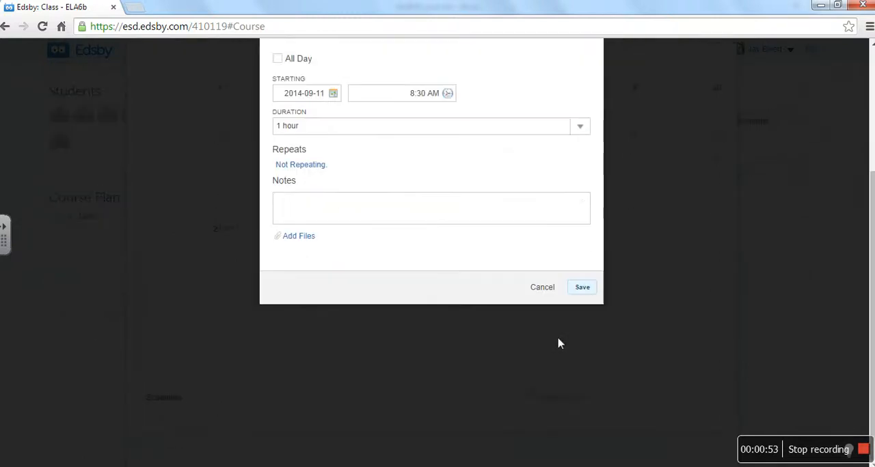
{"action": "left_click", "coordinate": [581, 286]}
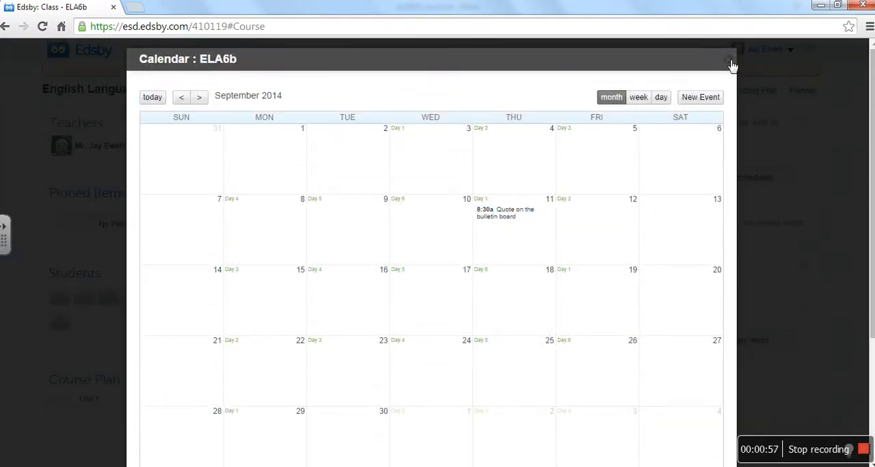
{"action": "left_click", "coordinate": [729, 59]}
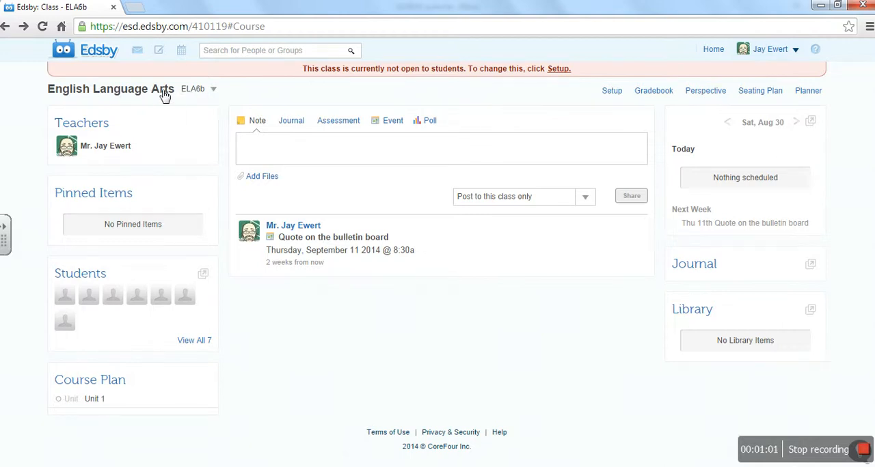
- Switch to the ELA7b class and open its August 2014 calendar in full
{"action": "left_click", "coordinate": [213, 88]}
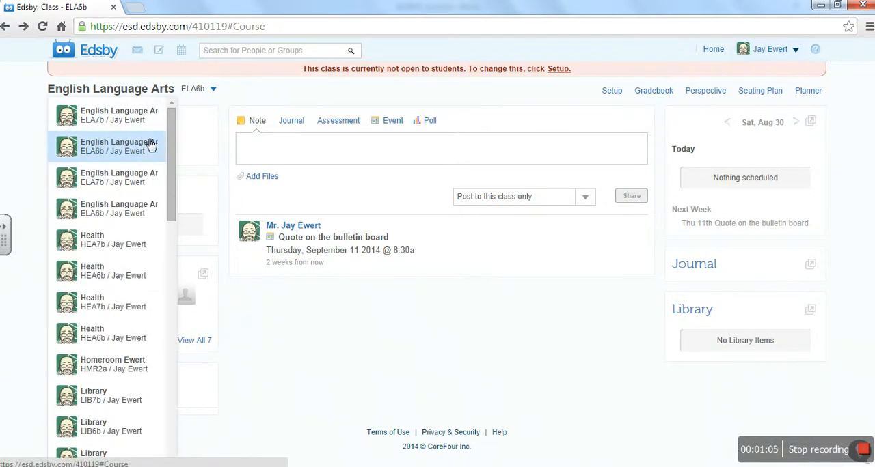
{"action": "left_click", "coordinate": [109, 115]}
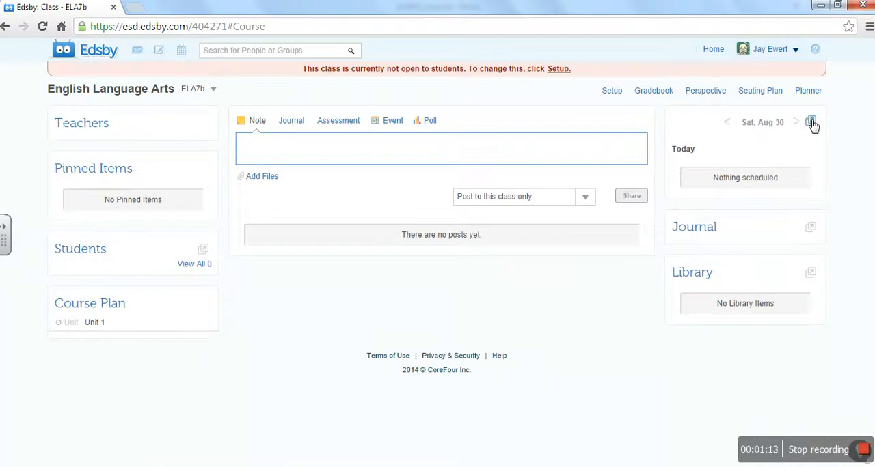
{"action": "left_click", "coordinate": [812, 123]}
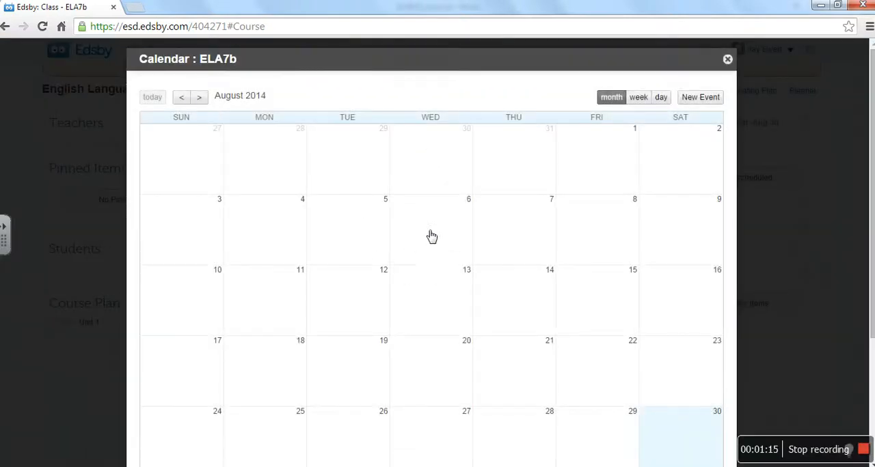
- Create and save the August 7, 8:30a event 'Quote on the bulletin board' for ELA7b
{"action": "type", "text": "Qu"}
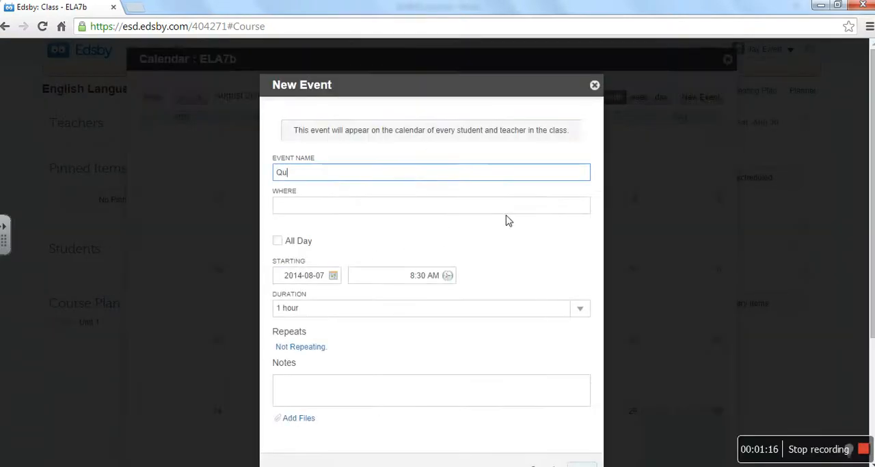
{"action": "type", "text": "Quote on the bulletin board"}
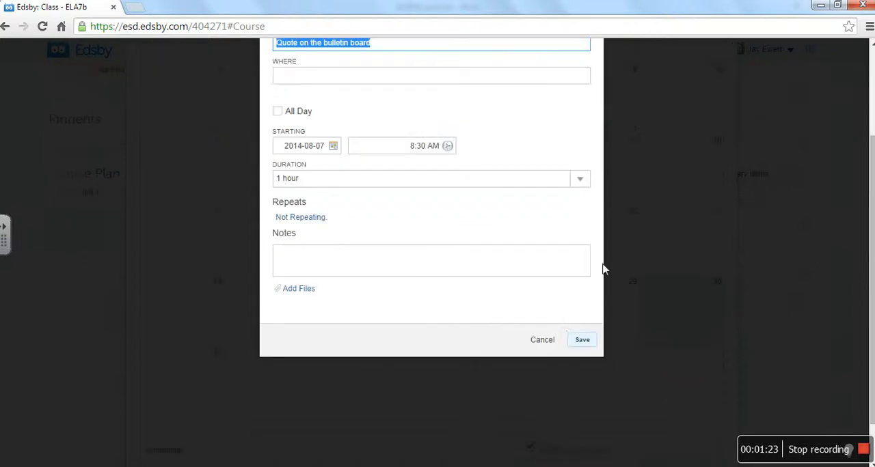
{"action": "left_click", "coordinate": [581, 340]}
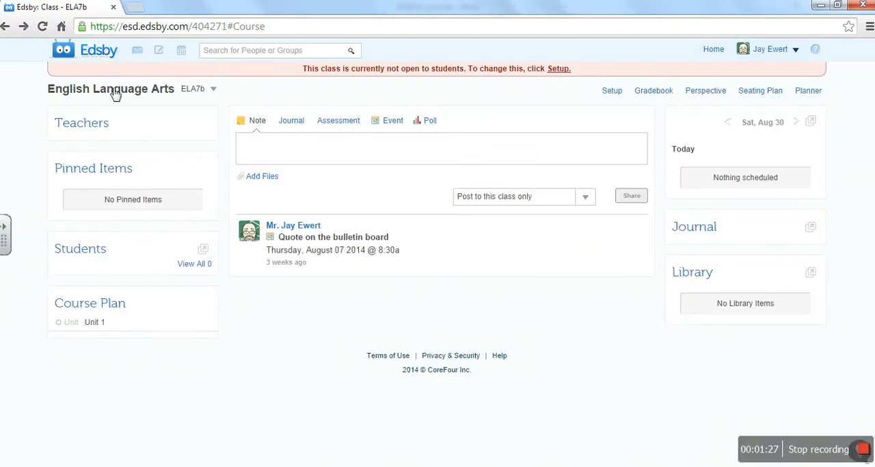
- Switch to the other ELA6b class and open its full calendar
{"action": "left_click", "coordinate": [212, 89]}
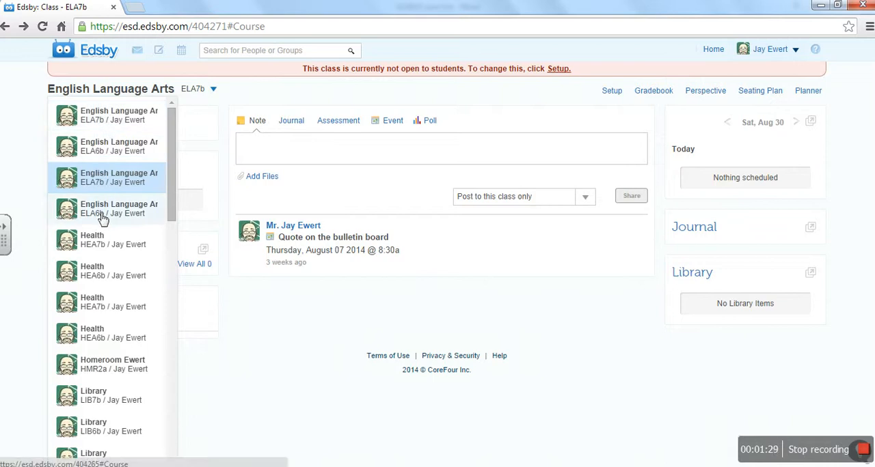
{"action": "left_click", "coordinate": [118, 208]}
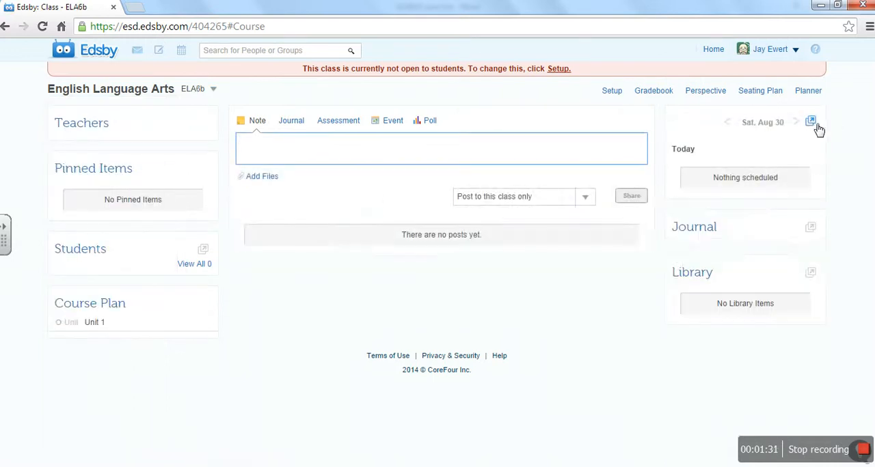
{"action": "left_click", "coordinate": [810, 122]}
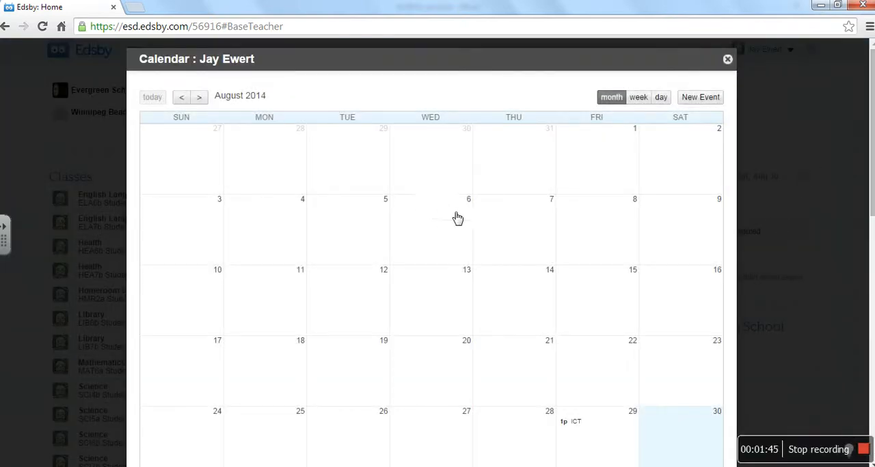
{"action": "mouse_move", "coordinate": [467, 197]}
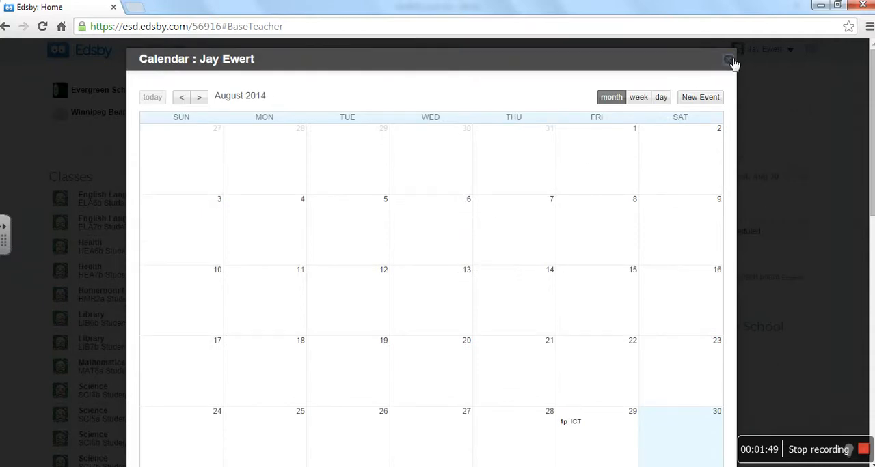
{"action": "left_click", "coordinate": [728, 60]}
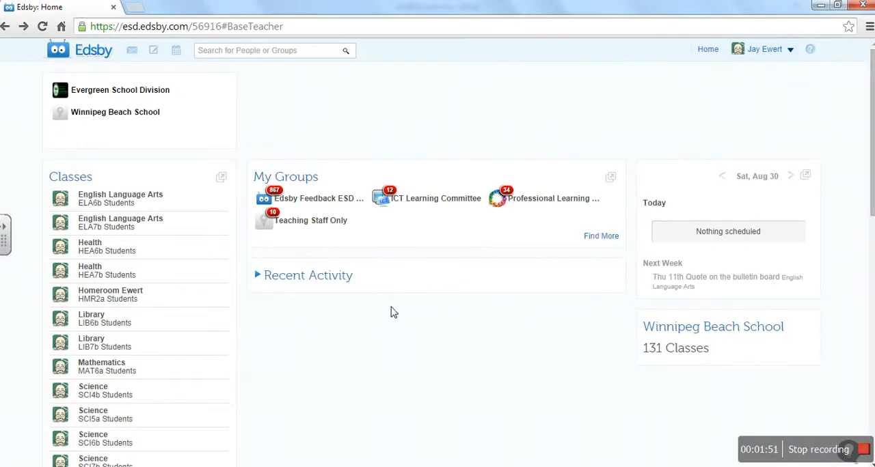
{"action": "mouse_move", "coordinate": [604, 354]}
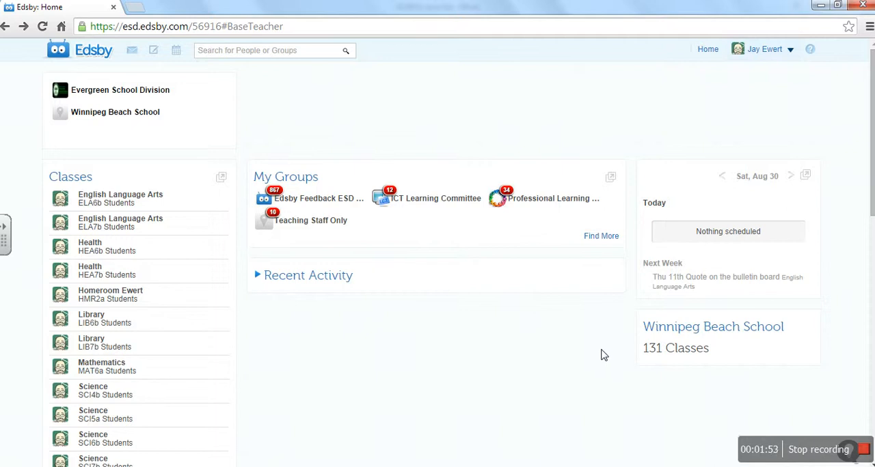
{"action": "mouse_move", "coordinate": [508, 355]}
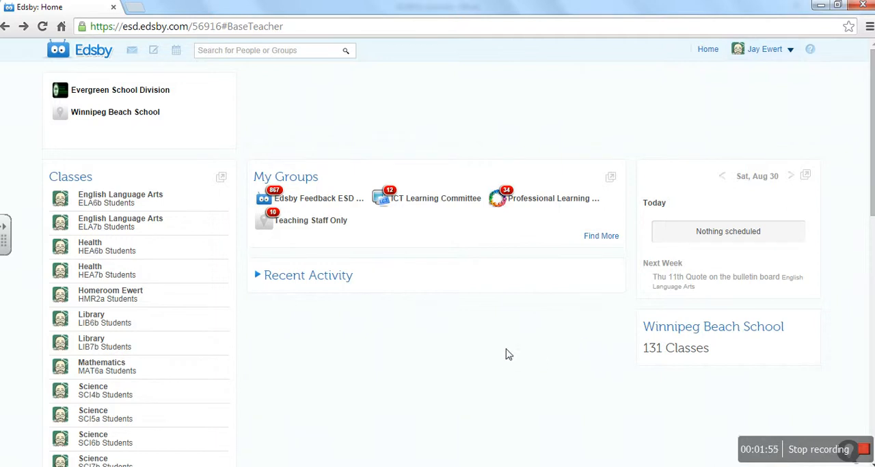
{"action": "mouse_move", "coordinate": [478, 354]}
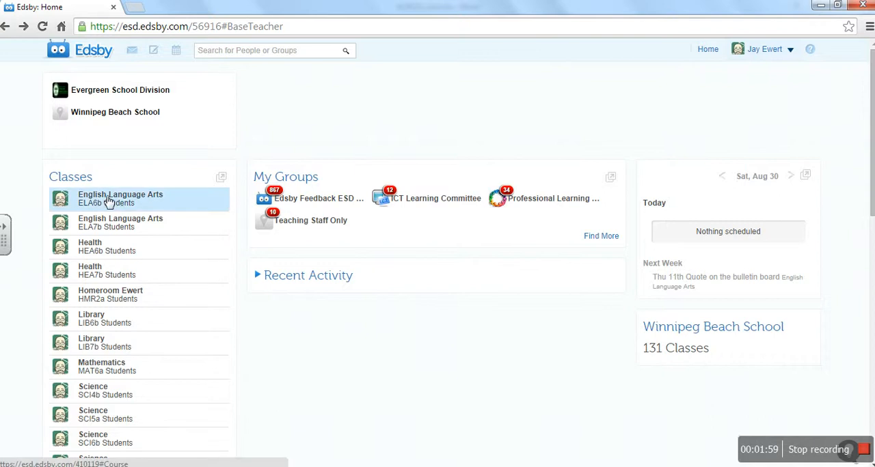
{"action": "mouse_move", "coordinate": [547, 351]}
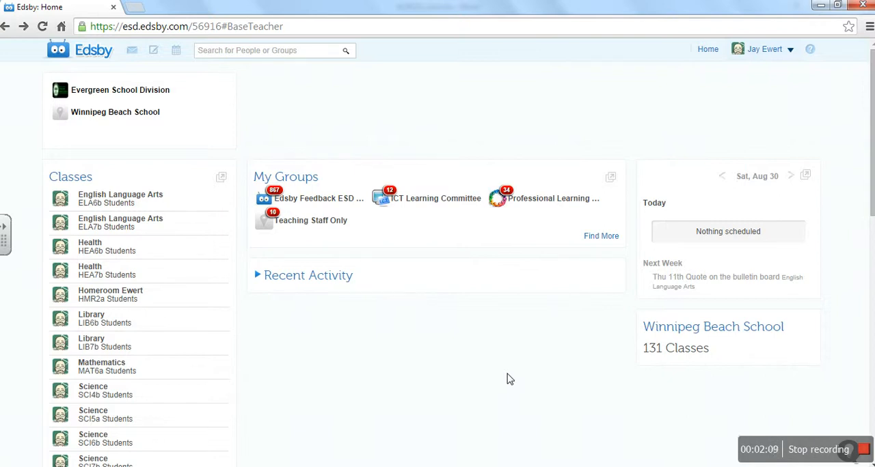
{"action": "mouse_move", "coordinate": [518, 370]}
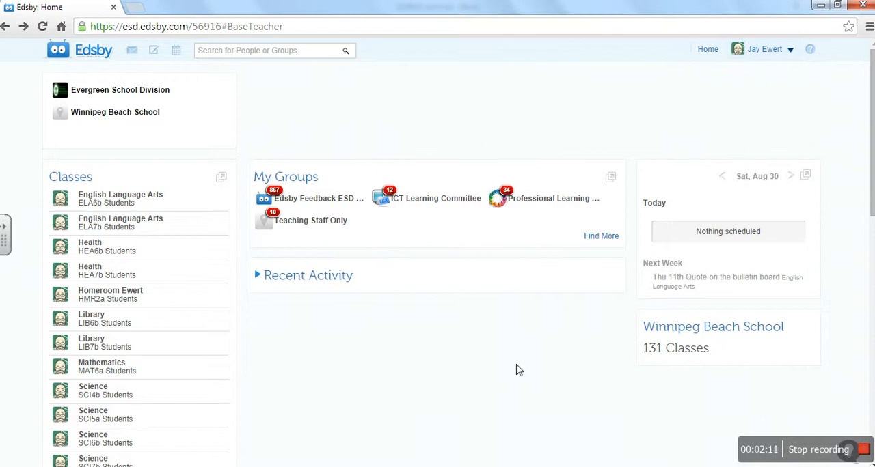
{"action": "mouse_move", "coordinate": [530, 349]}
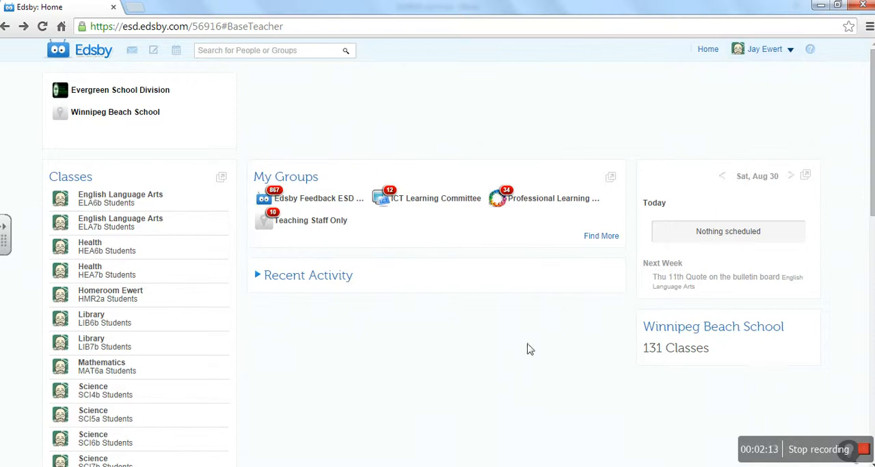
{"action": "mouse_move", "coordinate": [571, 357]}
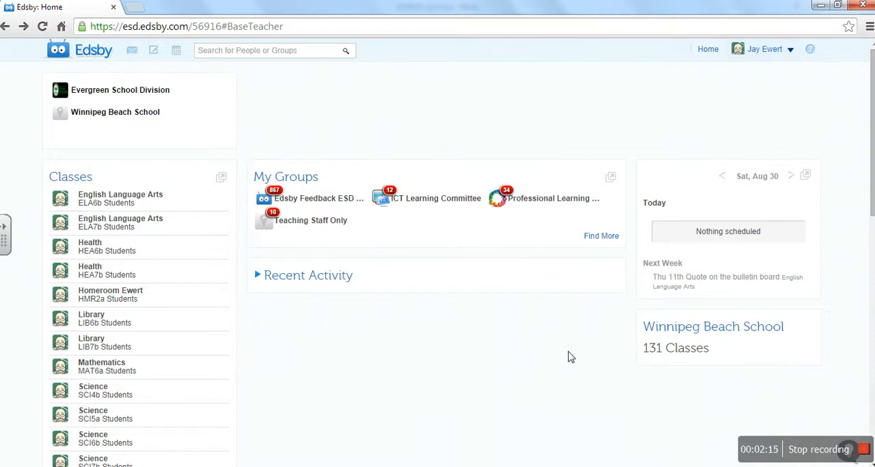